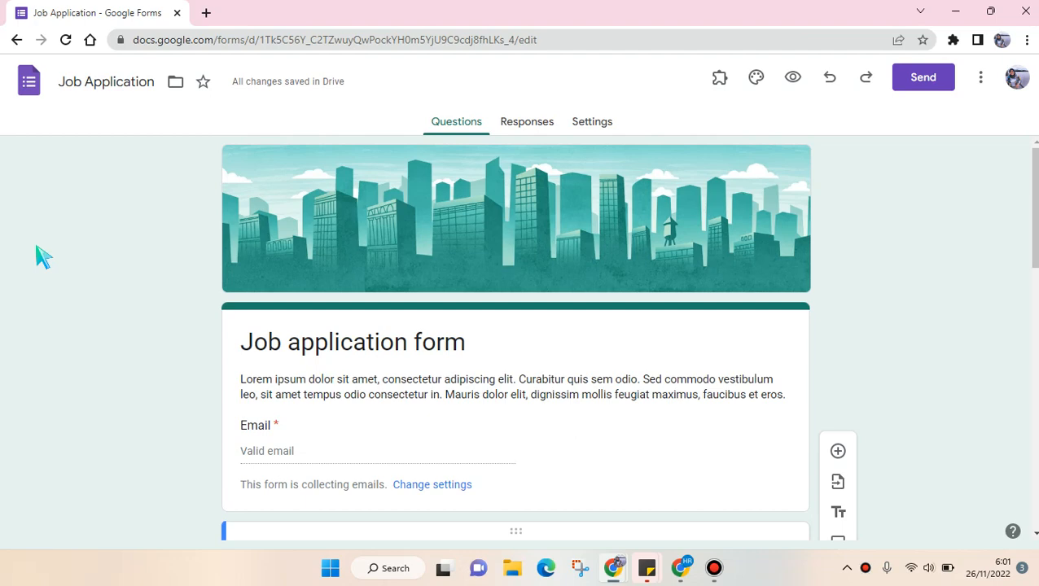
Open the job application form's Settings to view the Collect email addresses toggle.
{"action": "scroll", "scroll_direction": "down", "scroll_amount": 3}
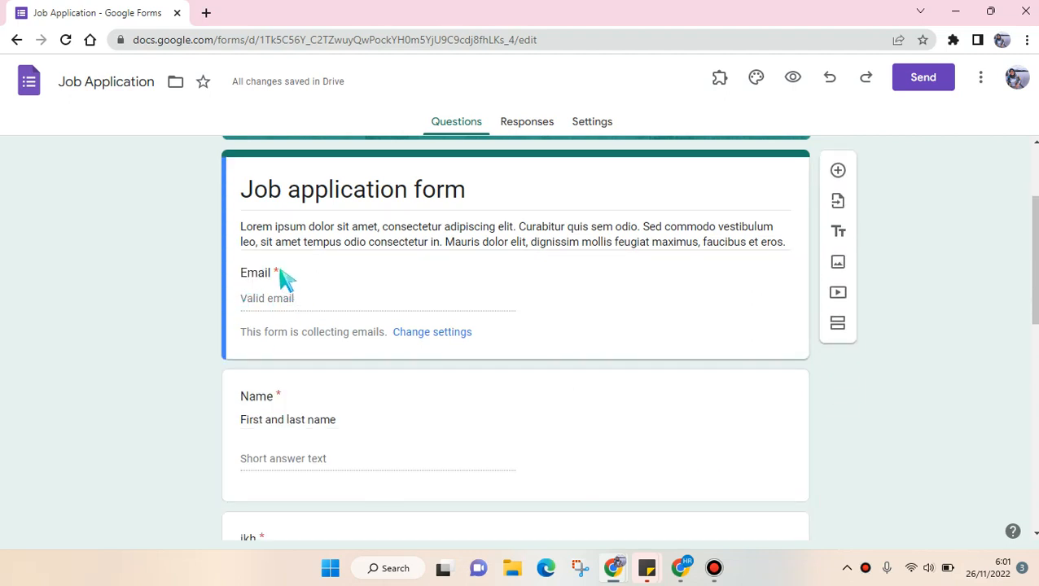
{"action": "mouse_move", "coordinate": [288, 285]}
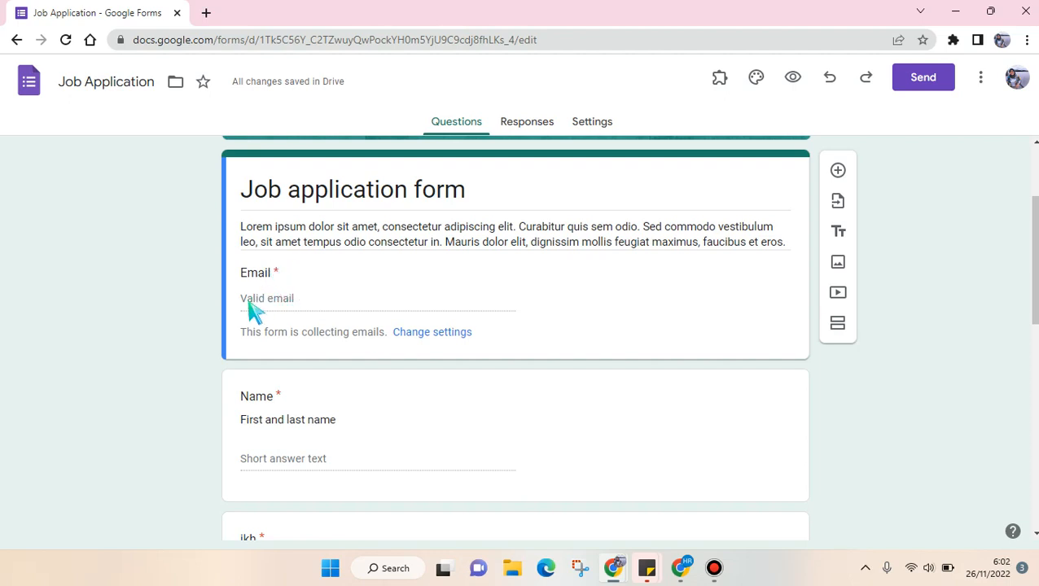
{"action": "mouse_move", "coordinate": [301, 354]}
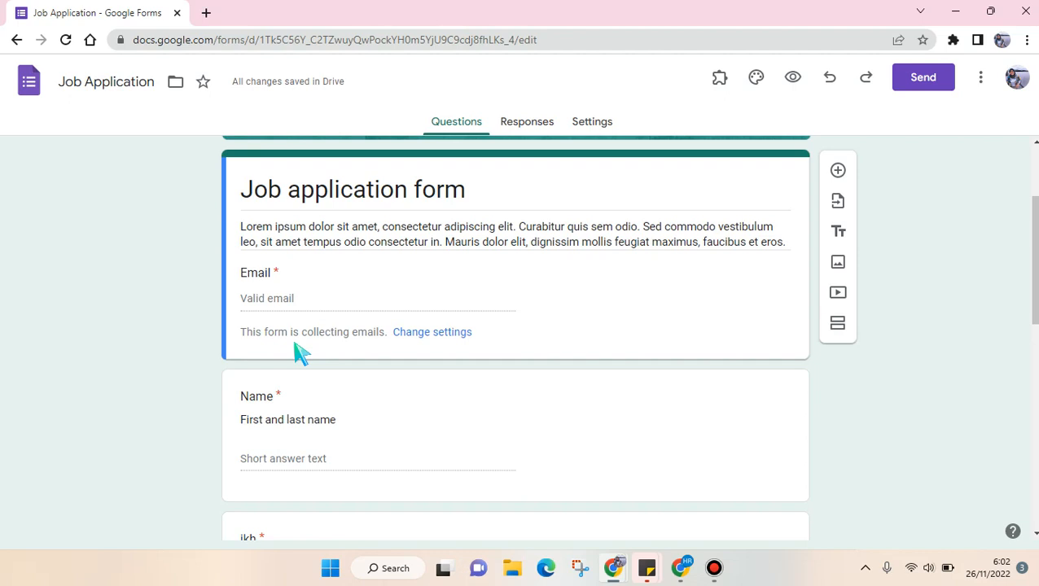
{"action": "left_click_drag", "start_coordinate": [240, 331], "coordinate": [341, 332]}
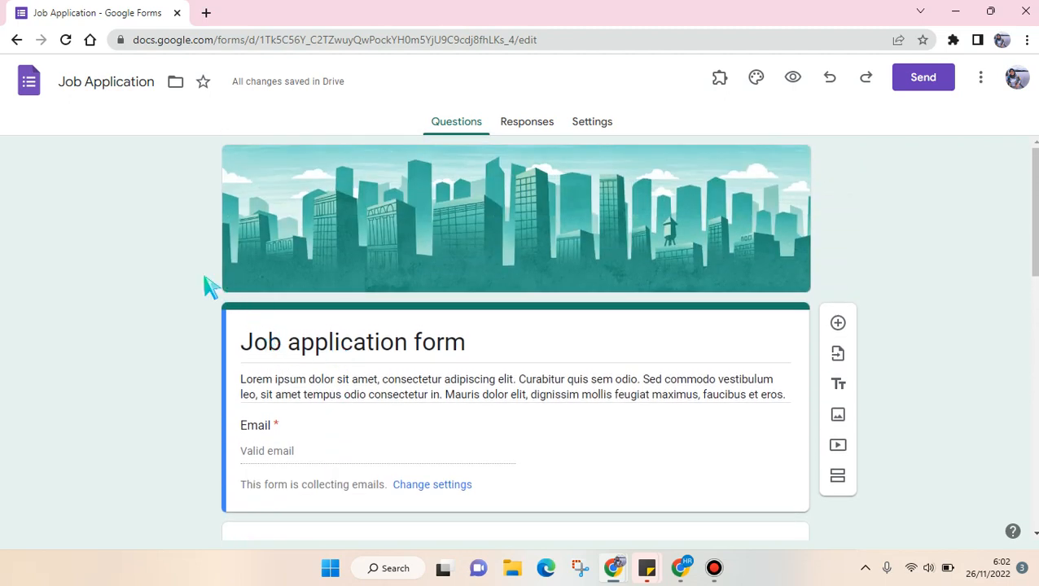
{"action": "mouse_move", "coordinate": [549, 159]}
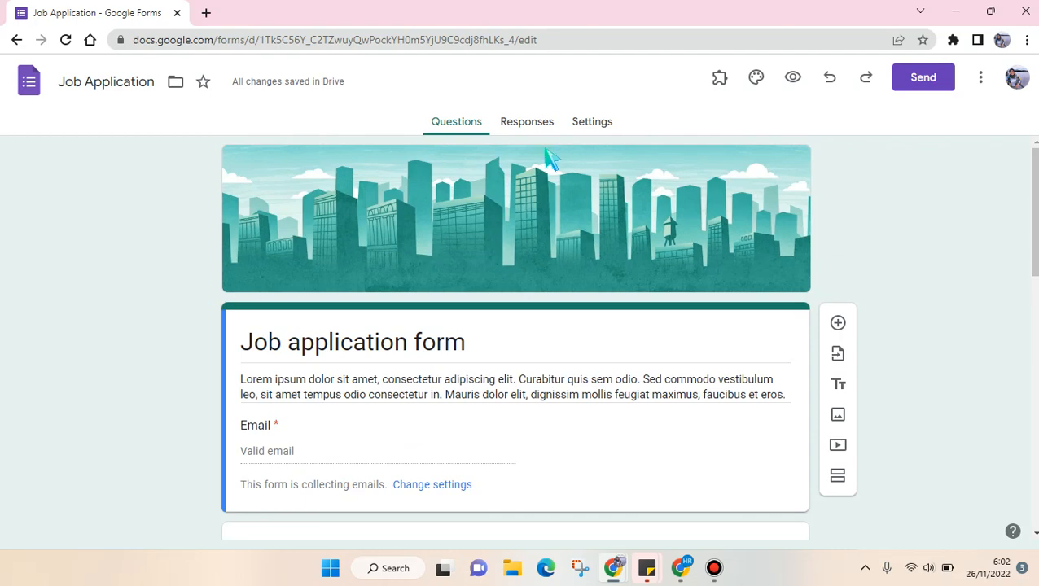
{"action": "left_click", "coordinate": [592, 121]}
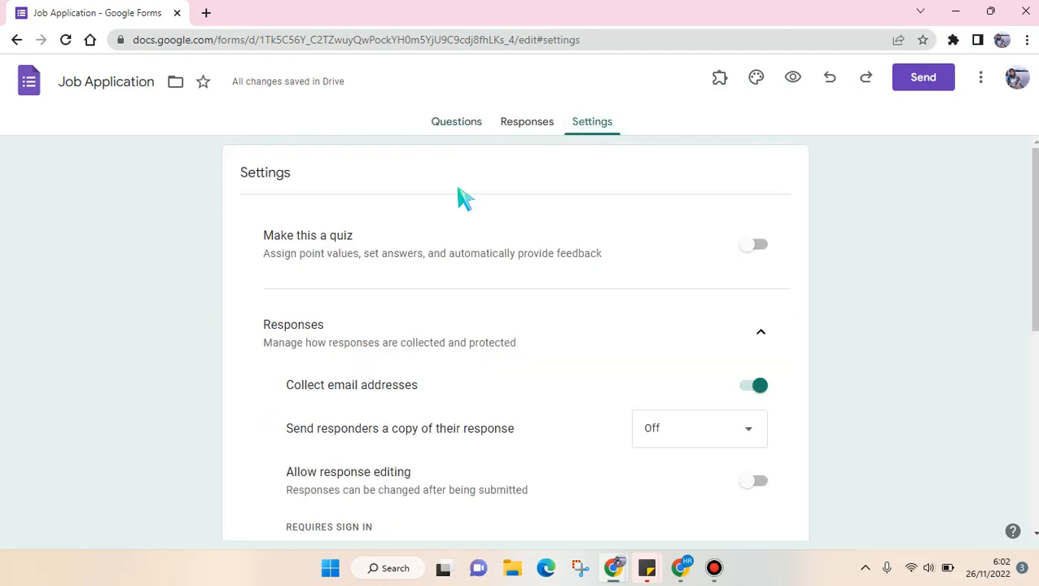
{"action": "mouse_move", "coordinate": [281, 307]}
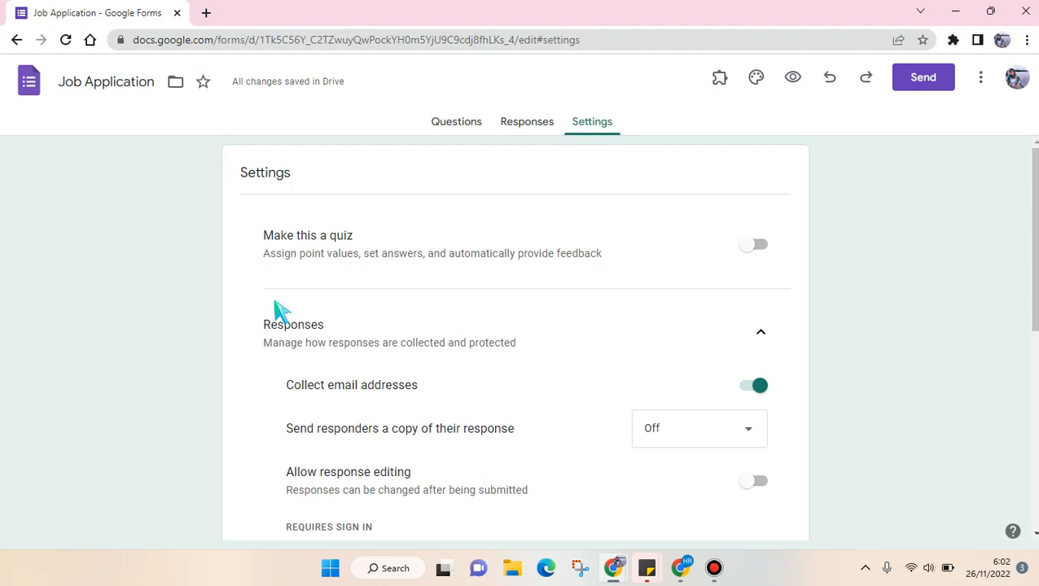
{"action": "double_click", "coordinate": [293, 325]}
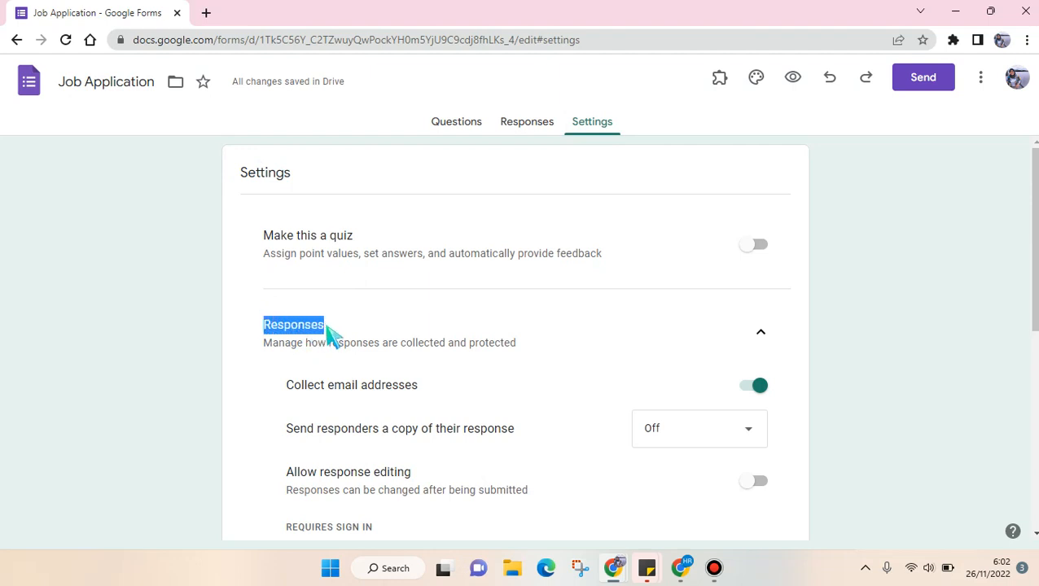
{"action": "mouse_move", "coordinate": [330, 397]}
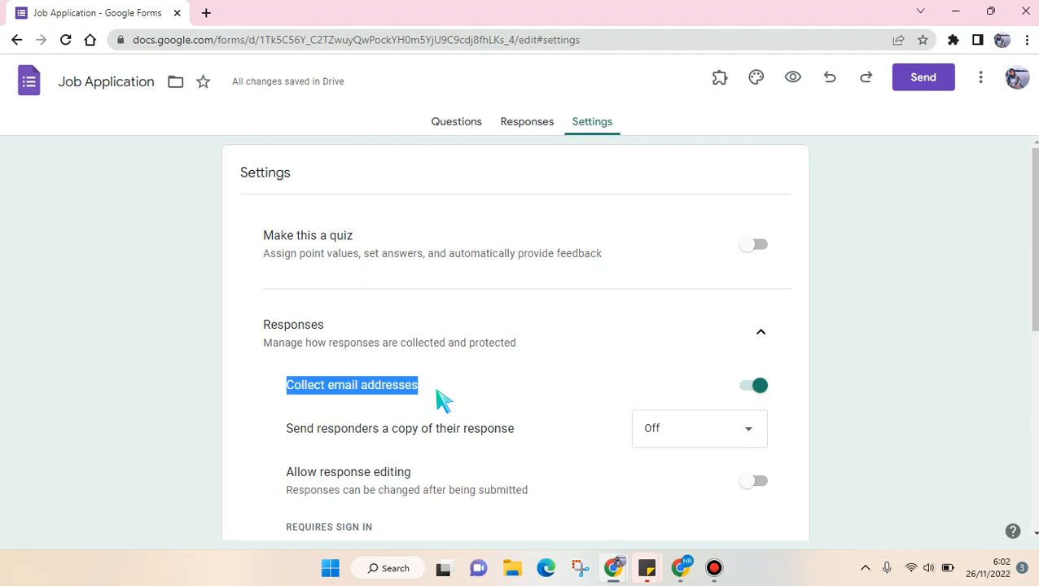
{"action": "mouse_move", "coordinate": [797, 389]}
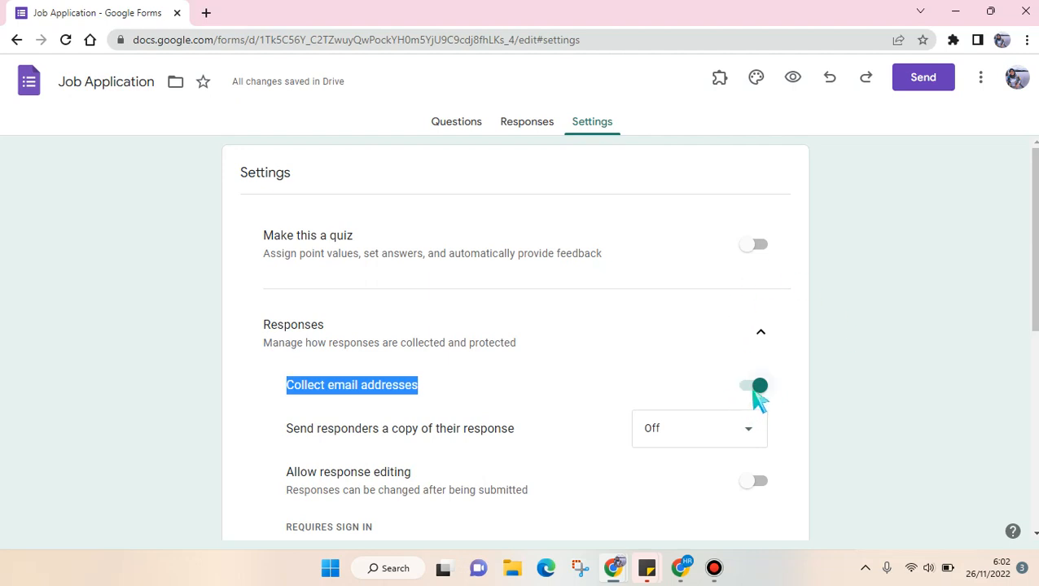
Turn off Collect email addresses and return to Questions to confirm the Email field is gone.
{"action": "left_click", "coordinate": [753, 385]}
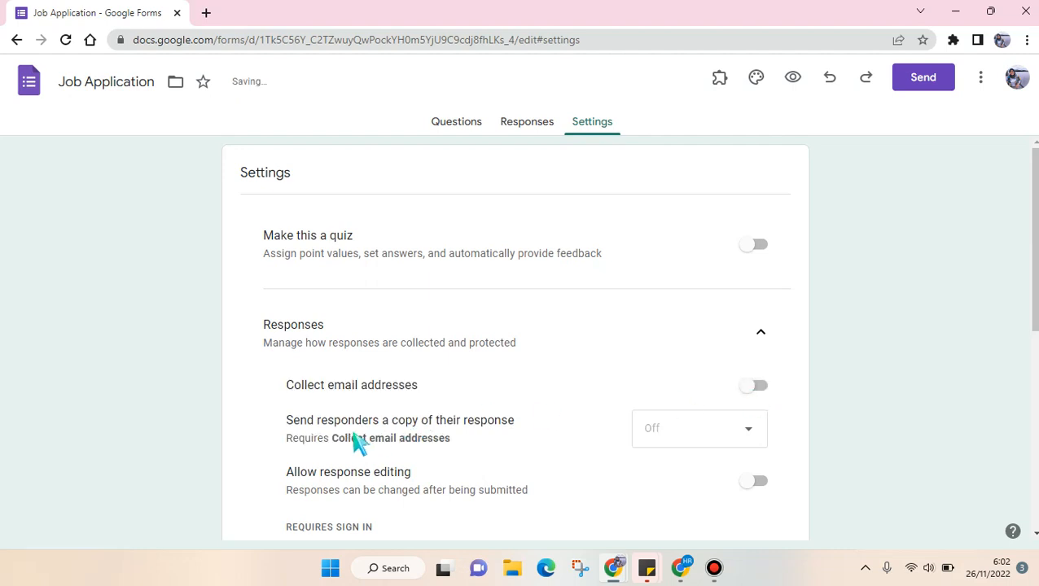
{"action": "left_click", "coordinate": [456, 122]}
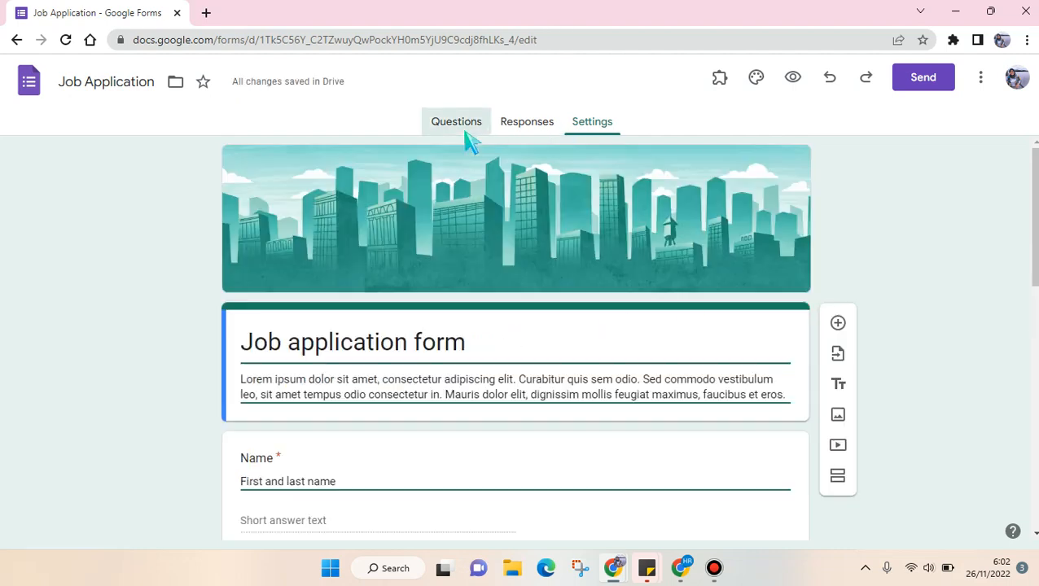
{"action": "left_click", "coordinate": [456, 121]}
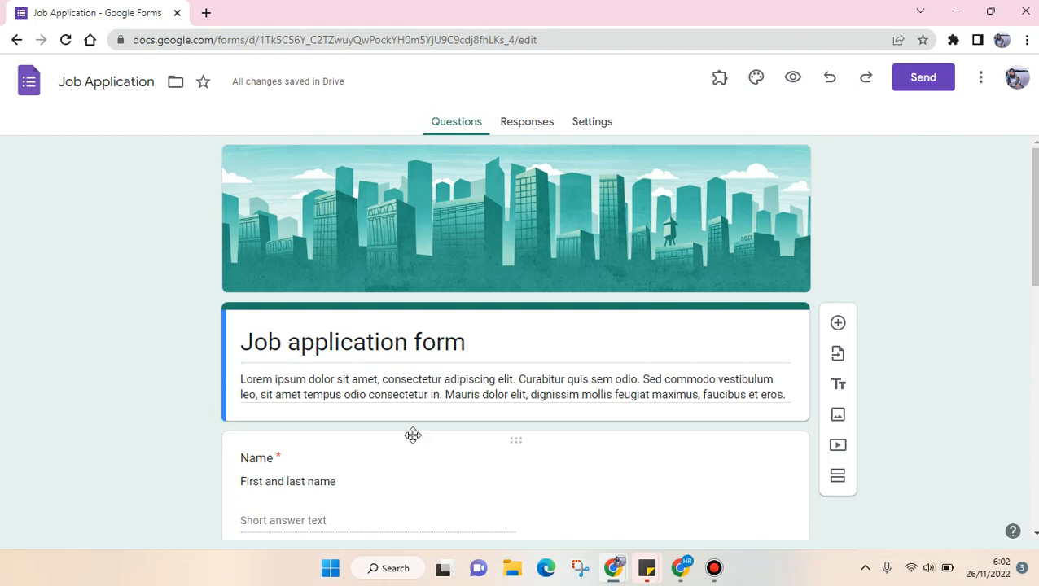